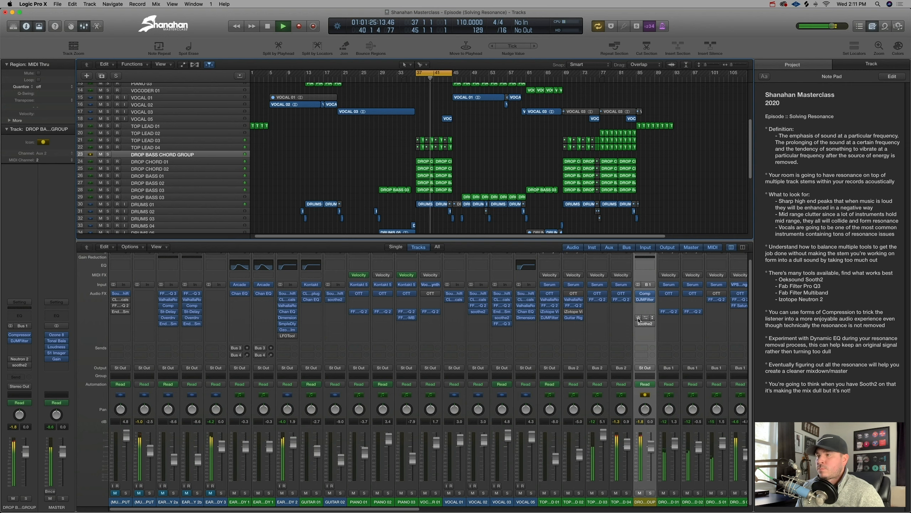
Move soothe2 to the insert slot directly below Neutron 2 on the DROP BASS CHORD GROUP strip
{"action": "left_click", "coordinate": [644, 318]}
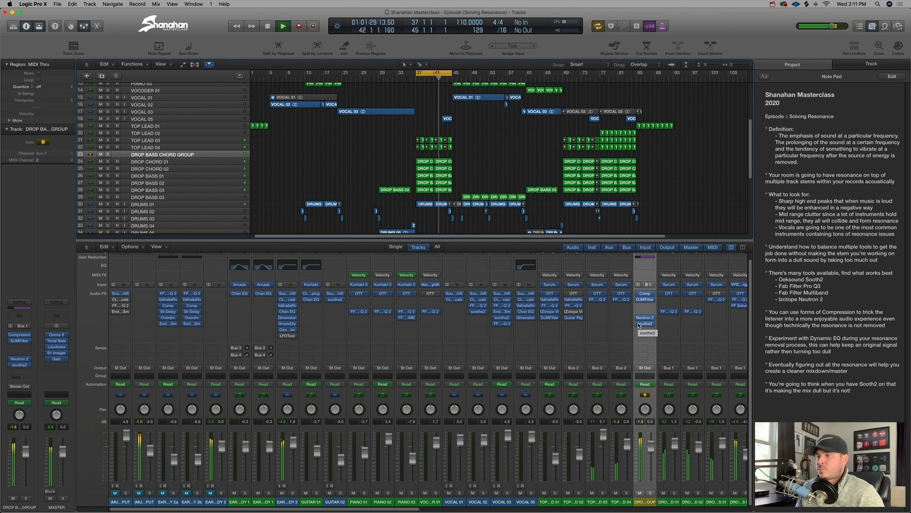
{"action": "left_click", "coordinate": [284, 26]}
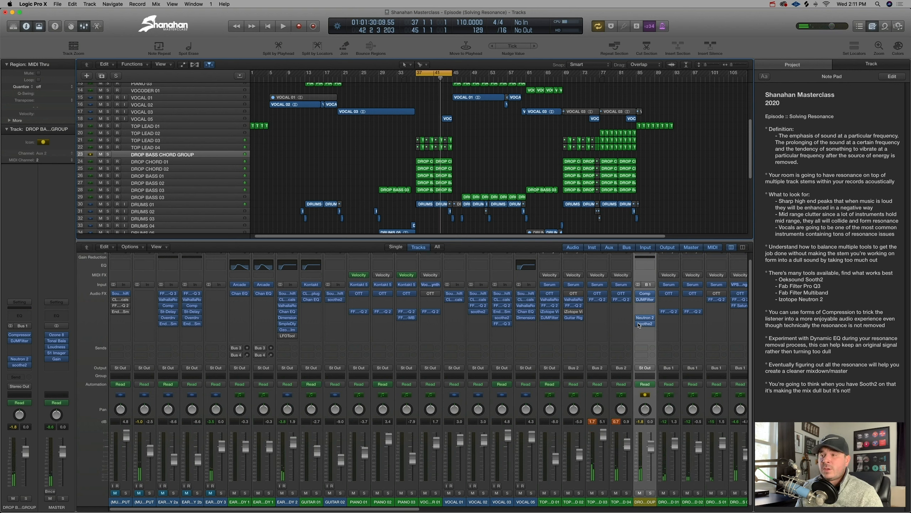
{"action": "mouse_move", "coordinate": [319, 145]}
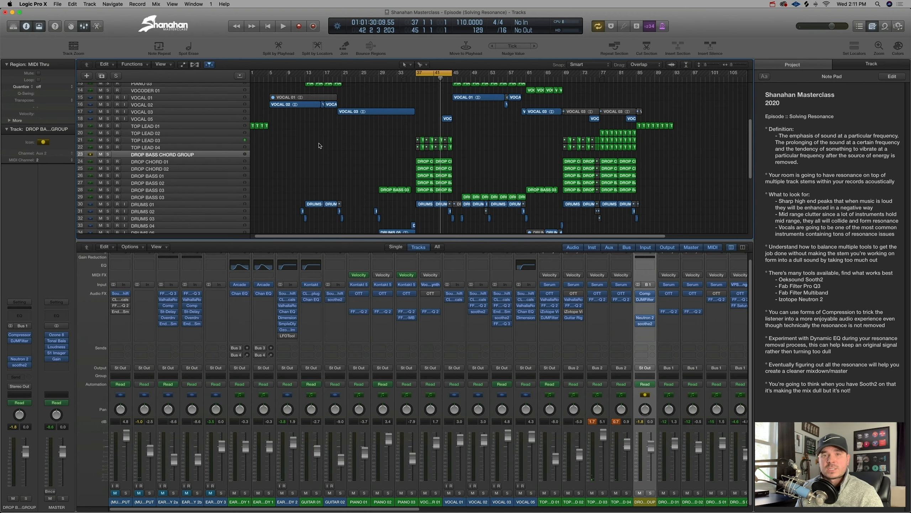
{"action": "mouse_move", "coordinate": [172, 51]}
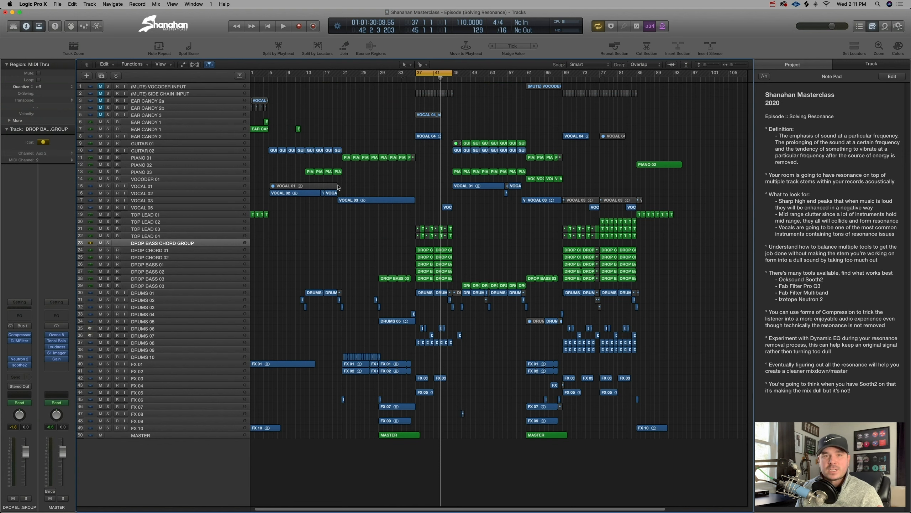
{"action": "mouse_move", "coordinate": [424, 153]}
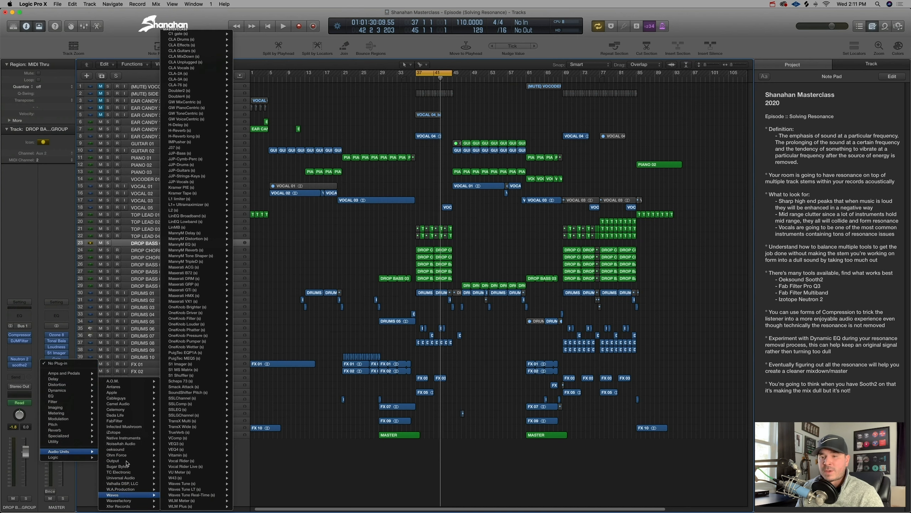
Insert oeksound soothe2 on the MASTER channel, inspect its settings and close its window
{"action": "left_click", "coordinate": [208, 448]}
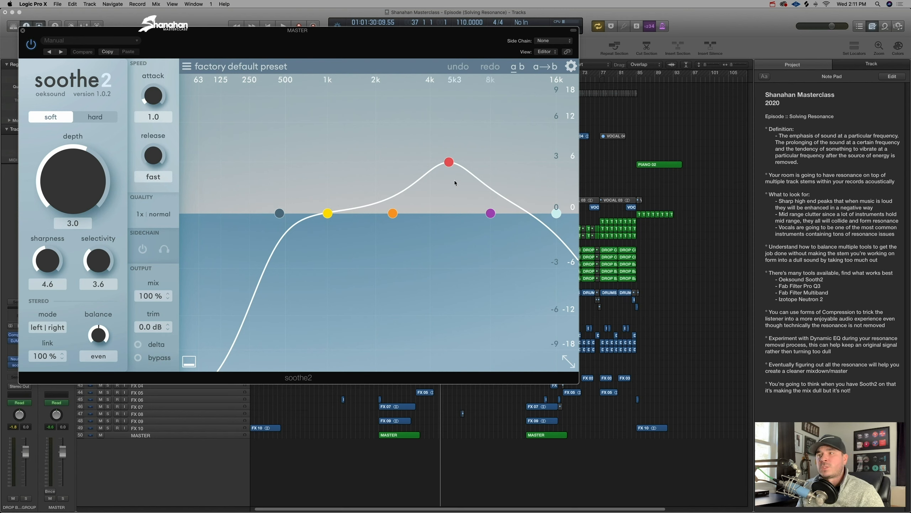
{"action": "left_click_drag", "start_coordinate": [72, 180], "coordinate": [87, 156]}
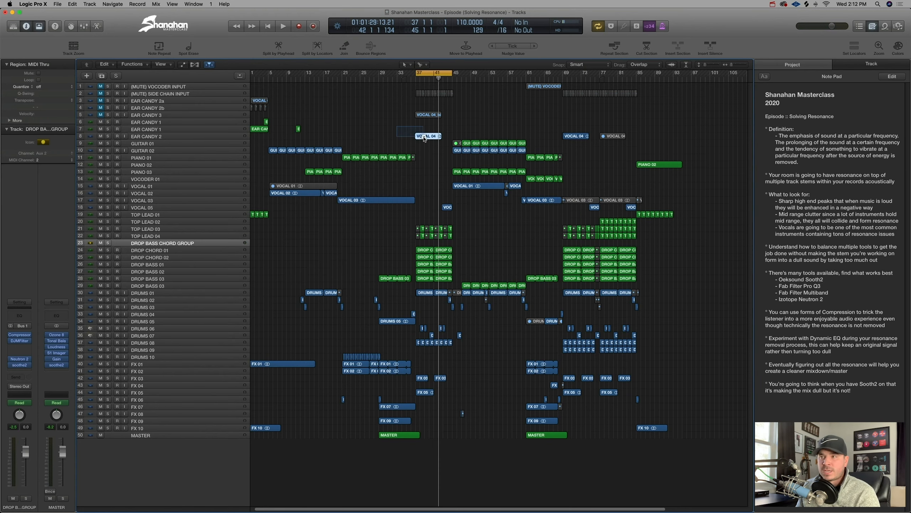
Select the VOCAL 04 region, then make VOCAL 02 the current track to show its chain
{"action": "left_click", "coordinate": [426, 136]}
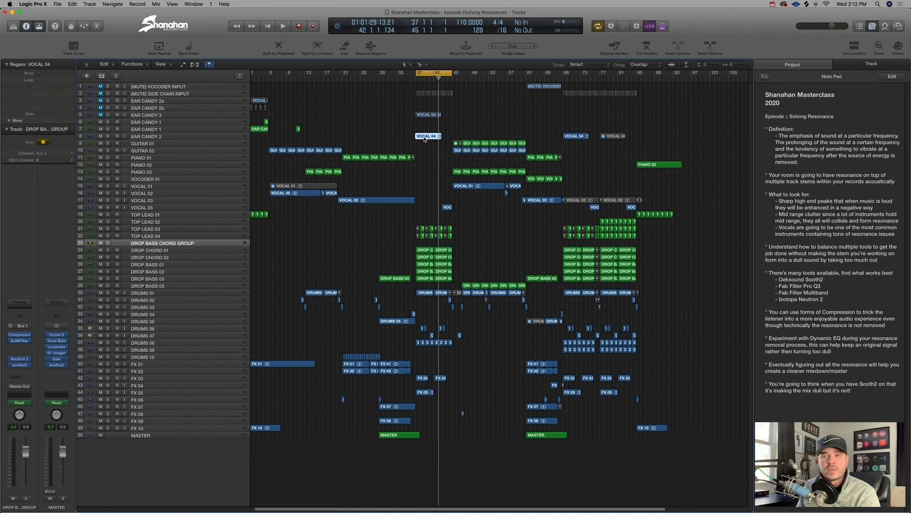
{"action": "left_click", "coordinate": [157, 193]}
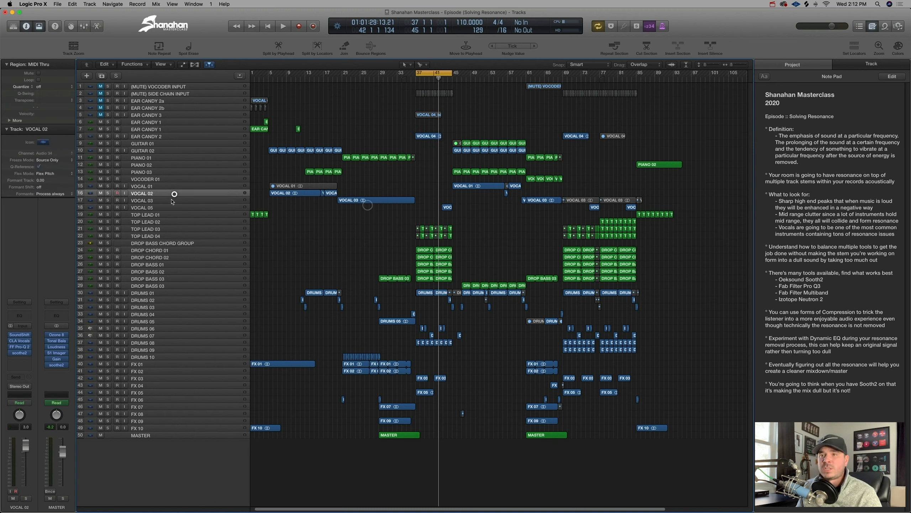